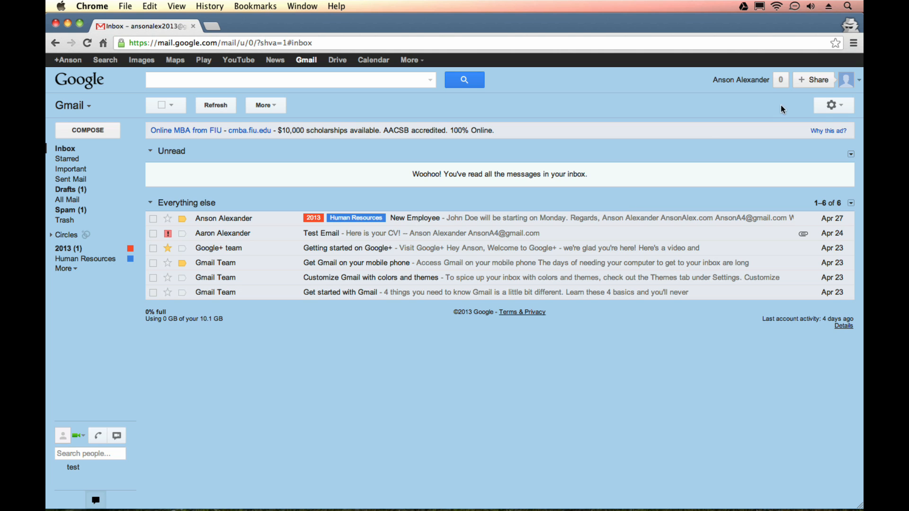
- Open the quick settings menu from the gear icon above the inbox
{"action": "left_click", "coordinate": [832, 105]}
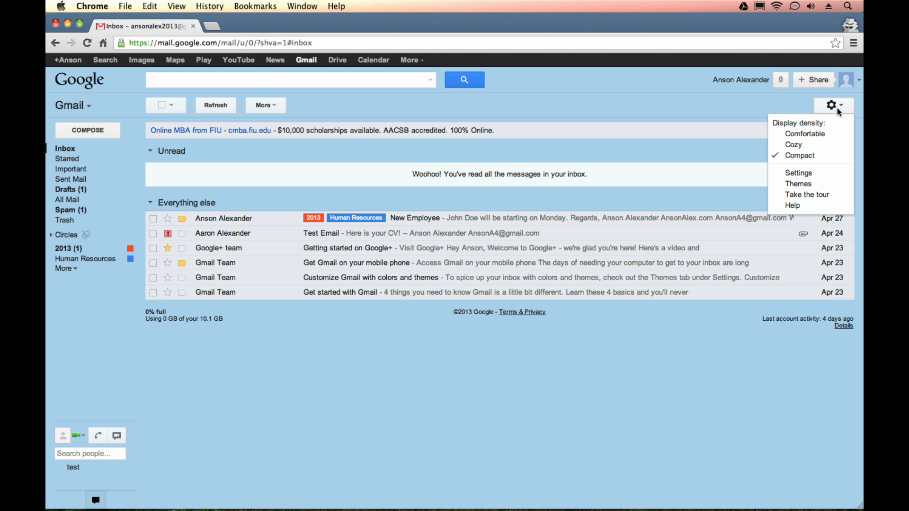
{"action": "mouse_move", "coordinate": [803, 174]}
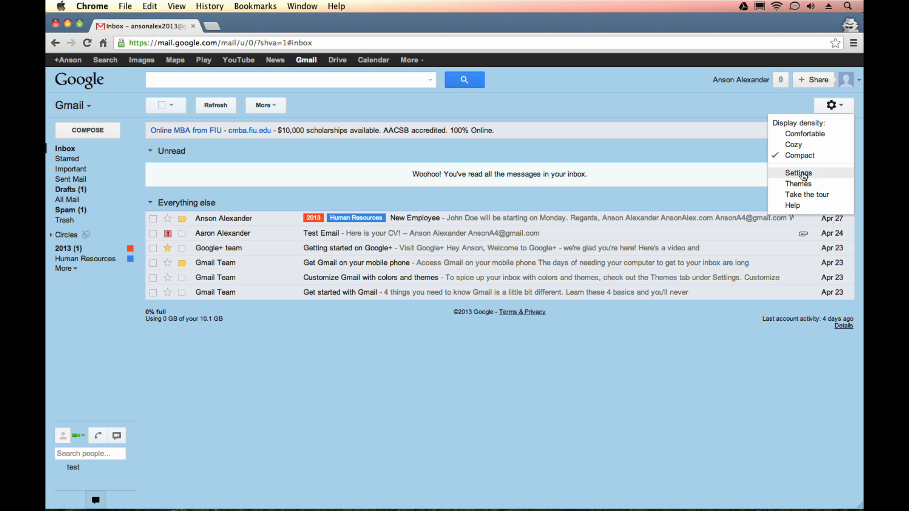
- Open full Settings and scroll the General tab down to the AnsonAlex.com signature
{"action": "left_click", "coordinate": [799, 173]}
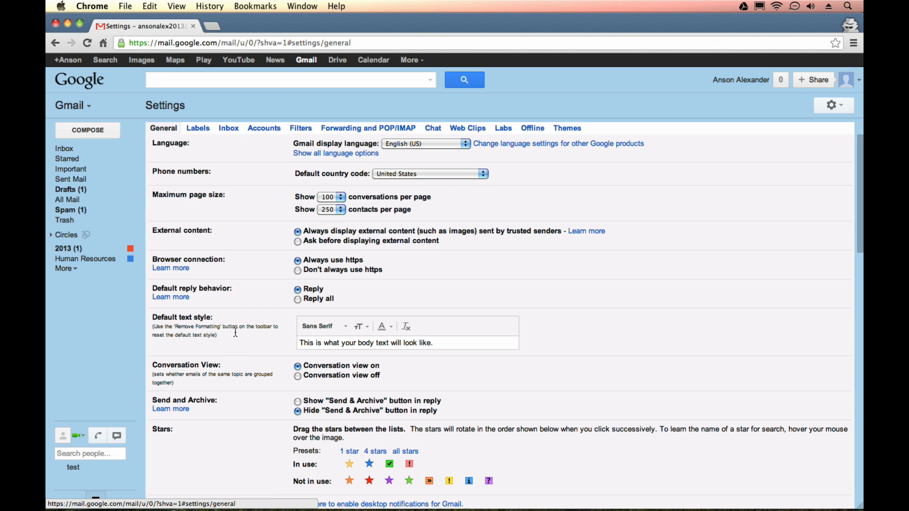
{"action": "scroll", "scroll_direction": "down", "scroll_amount": 3}
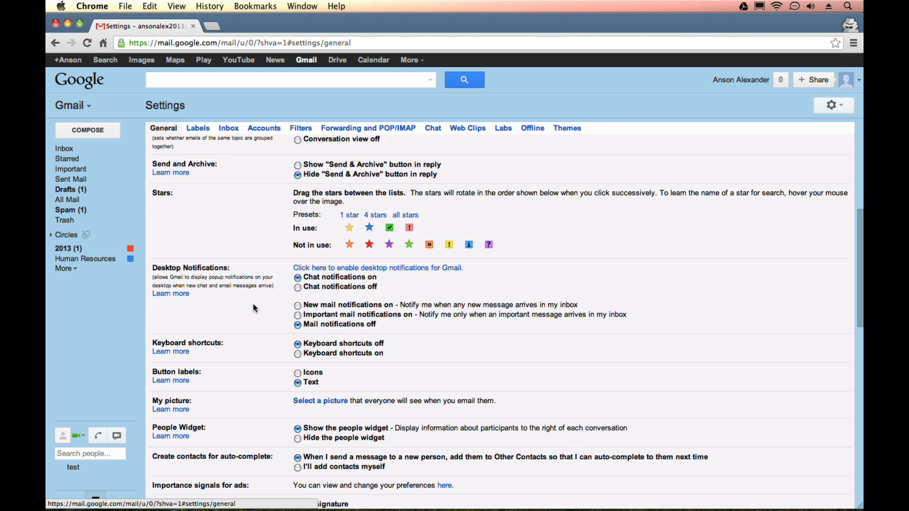
{"action": "scroll", "scroll_direction": "down", "scroll_amount": 3}
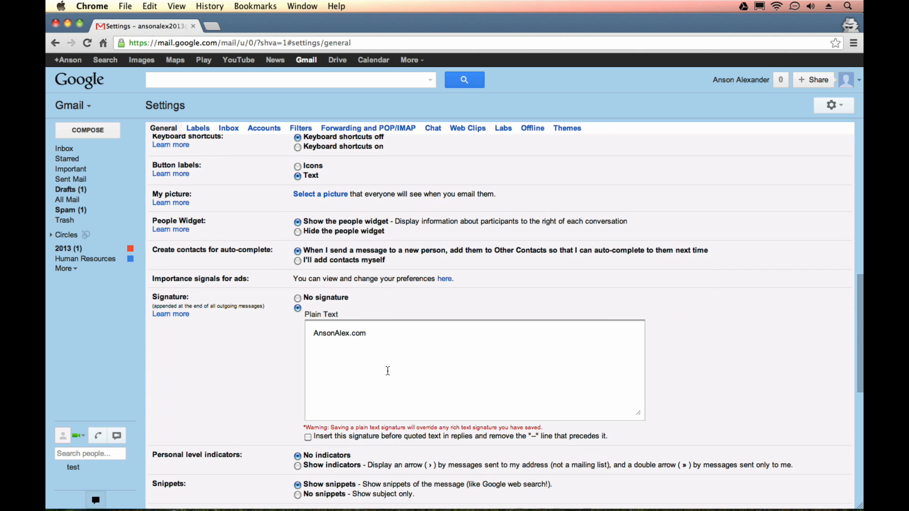
{"action": "mouse_move", "coordinate": [578, 317]}
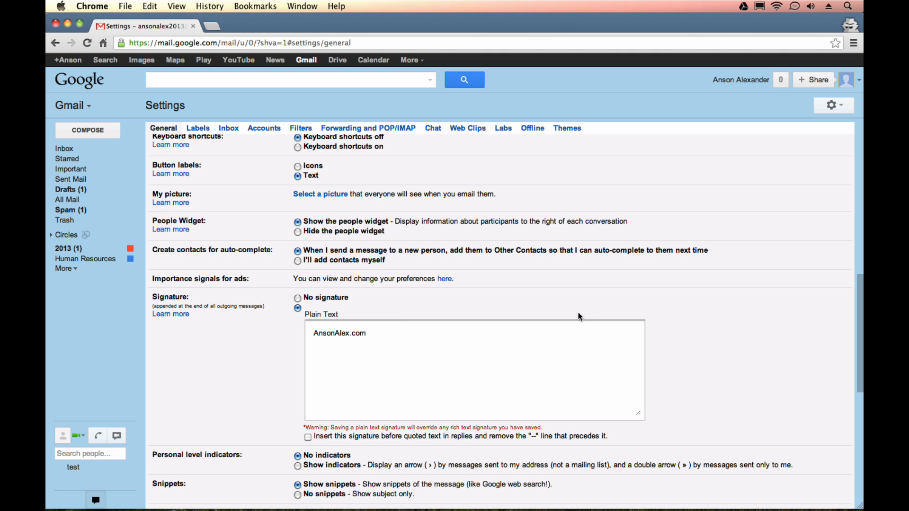
{"action": "mouse_move", "coordinate": [586, 315]}
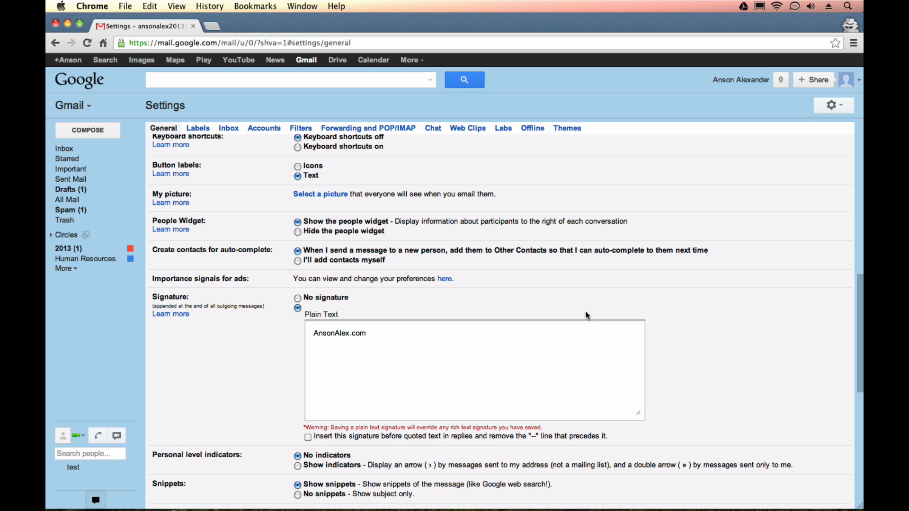
{"action": "mouse_move", "coordinate": [317, 317]}
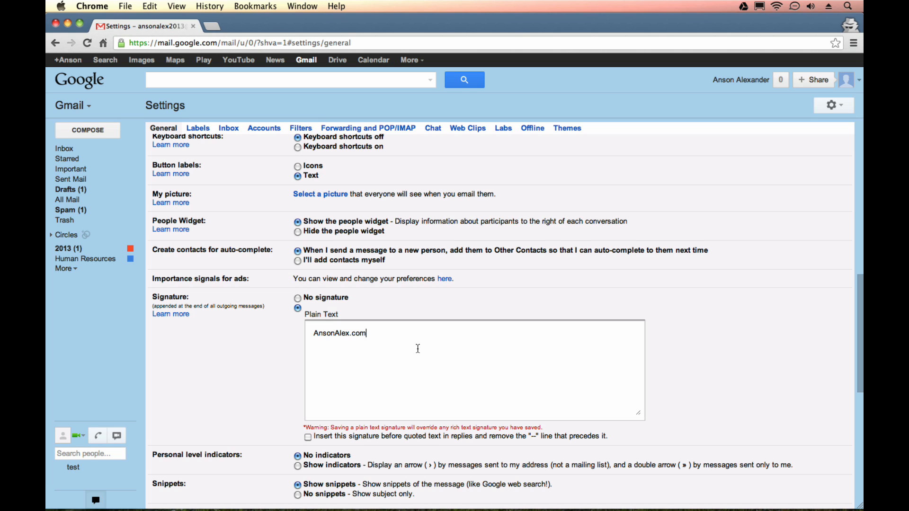
{"action": "mouse_move", "coordinate": [405, 352]}
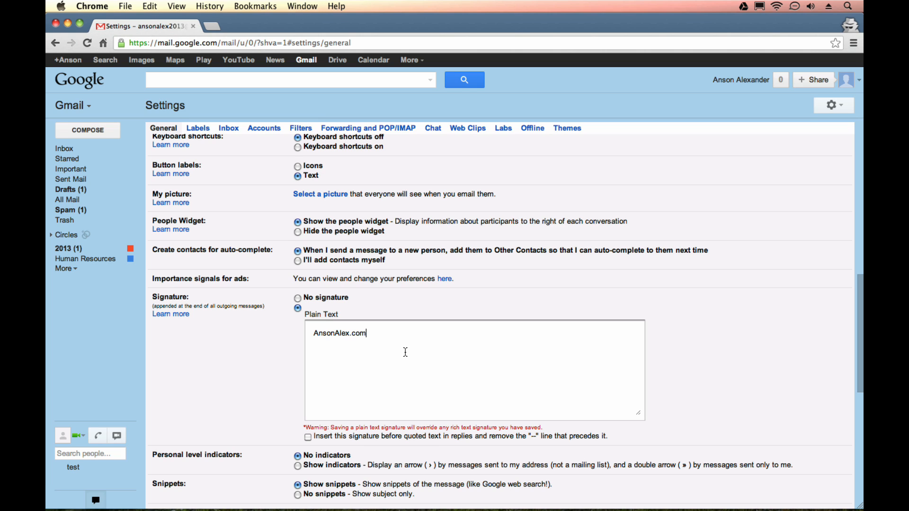
- Type 'dsfgas' in the signature, highlight the Plain Text note, then discard changes and return to the inbox
{"action": "type", "text": "dsfgas"}
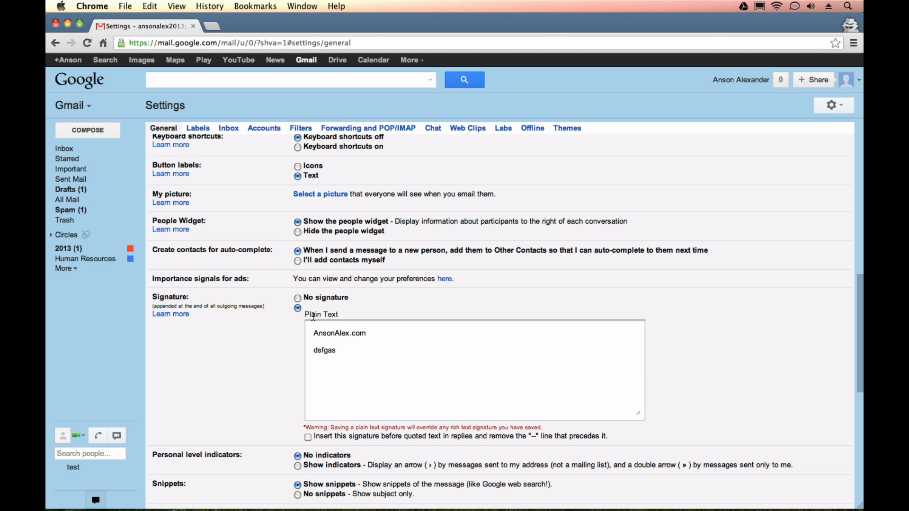
{"action": "double_click", "coordinate": [321, 314]}
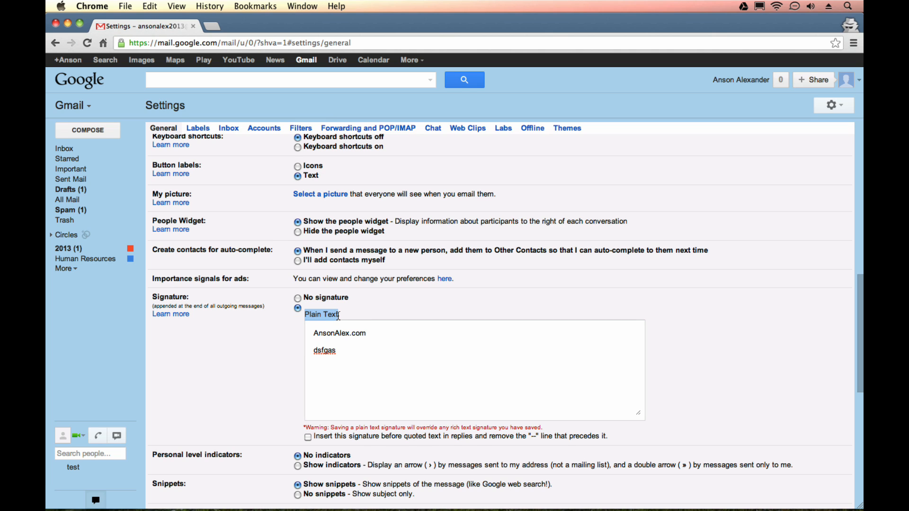
{"action": "triple_click", "coordinate": [321, 315]}
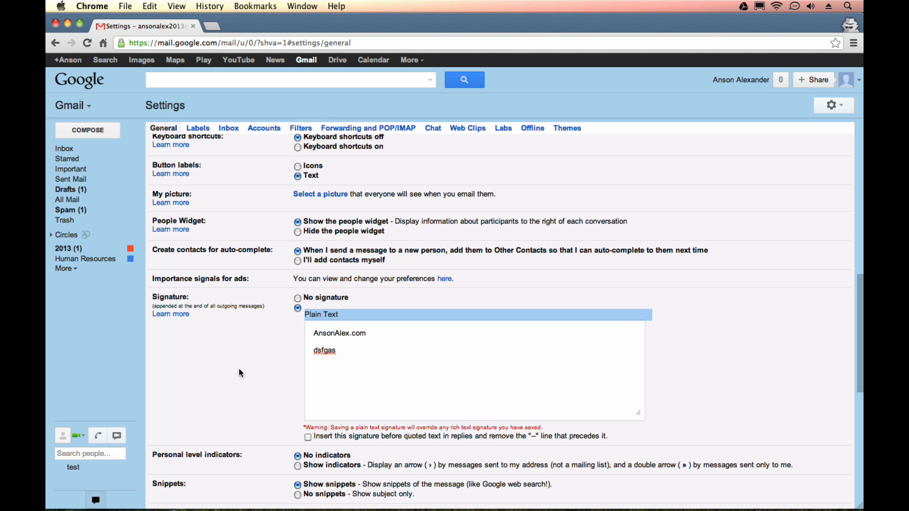
{"action": "scroll", "scroll_direction": "down", "scroll_amount": 3}
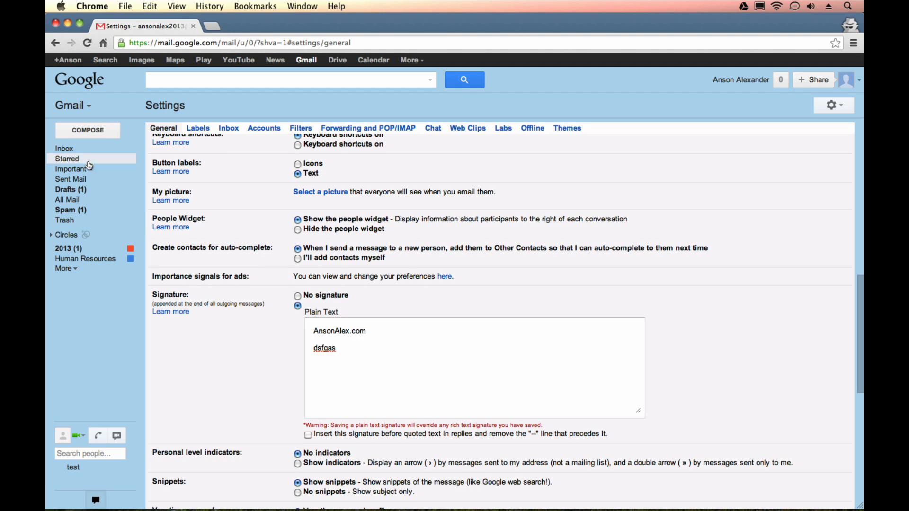
{"action": "left_click", "coordinate": [64, 148]}
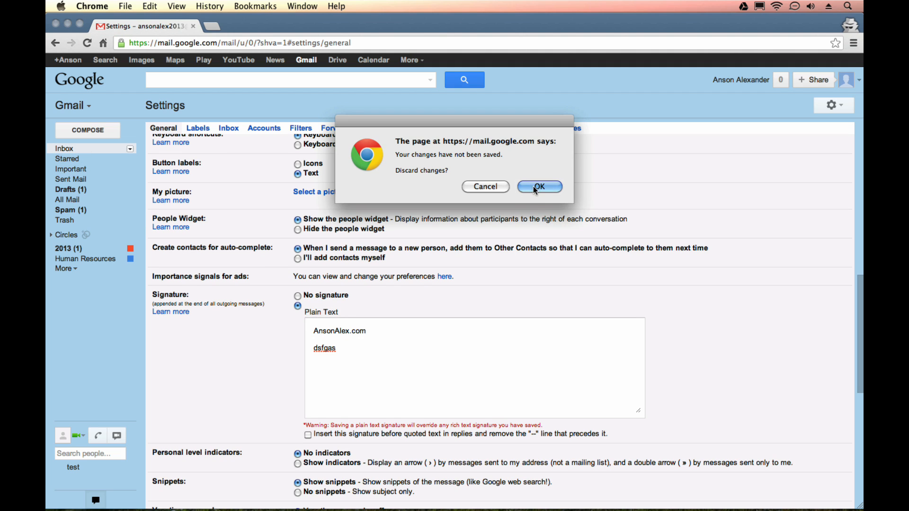
{"action": "left_click", "coordinate": [539, 186]}
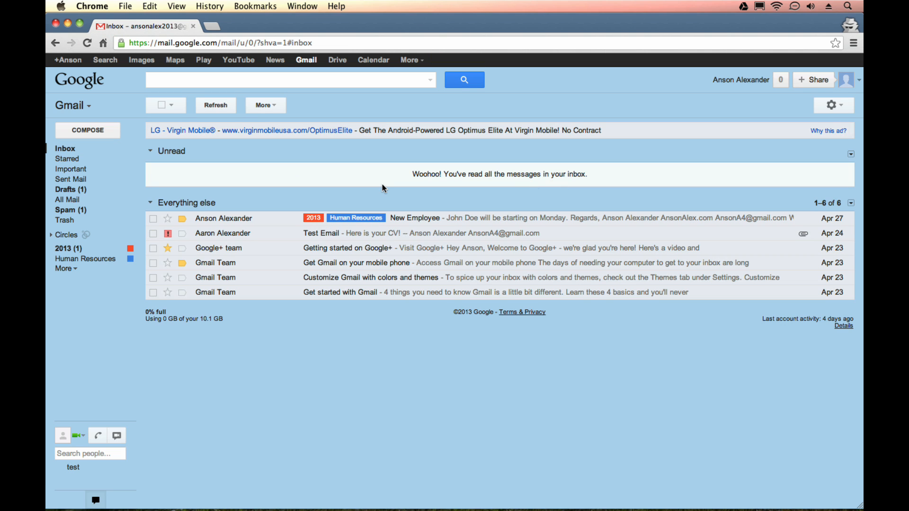
{"action": "mouse_move", "coordinate": [87, 130]}
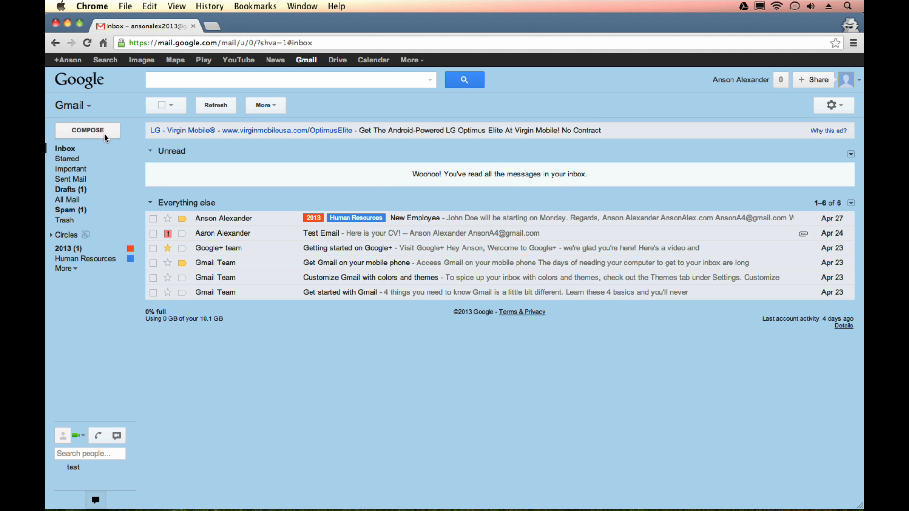
- Compose a new message that shows the AnsonAlex.com signature below an empty body
{"action": "left_click", "coordinate": [87, 130]}
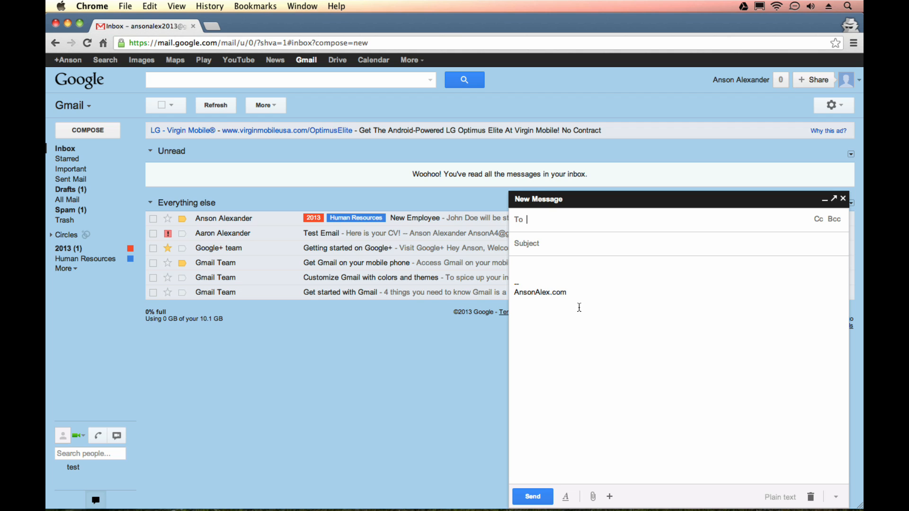
{"action": "mouse_move", "coordinate": [582, 306]}
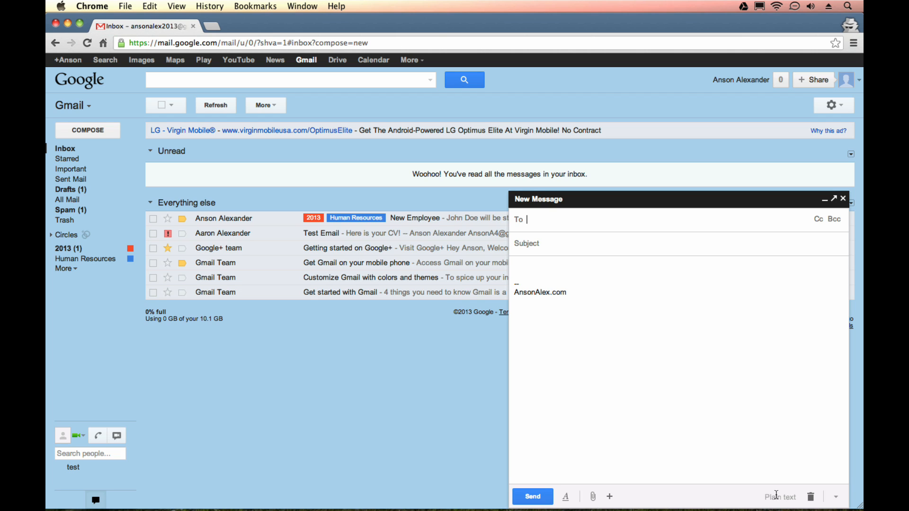
{"action": "mouse_move", "coordinate": [780, 496]}
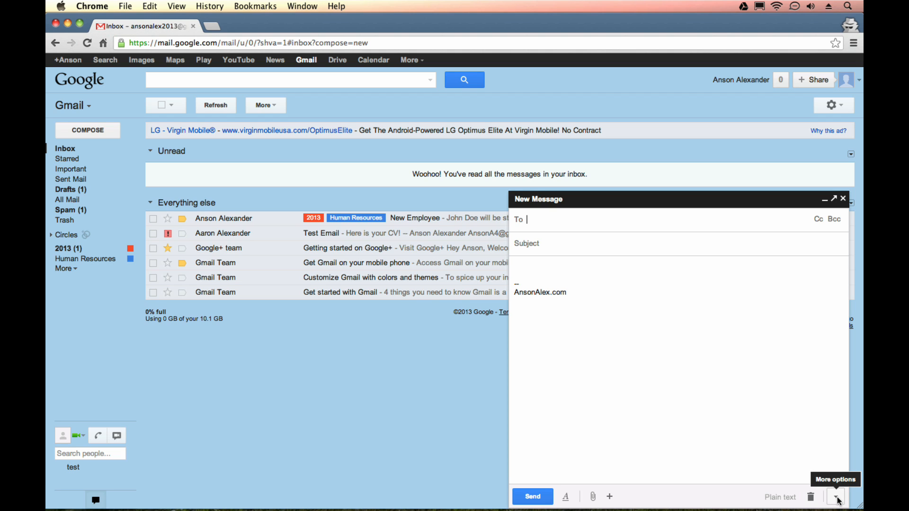
- Uncheck Plain text mode in the new message's More options menu
{"action": "left_click", "coordinate": [836, 496]}
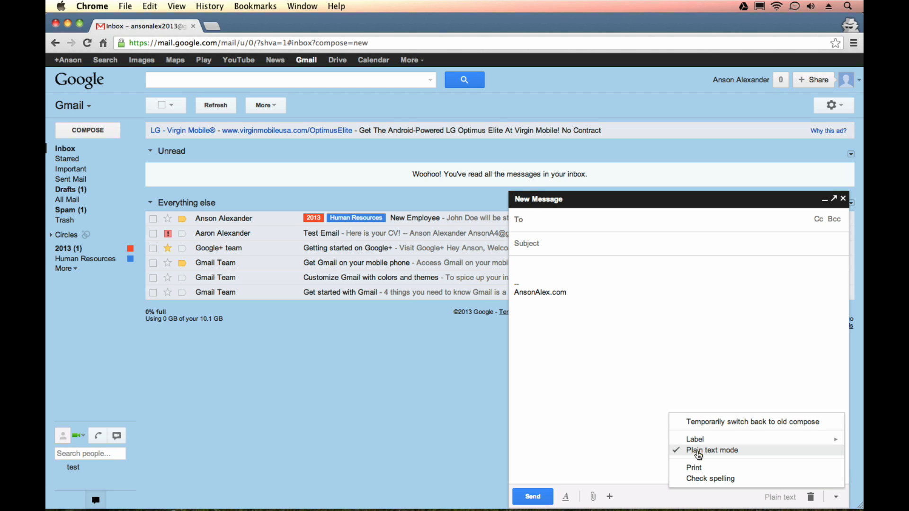
{"action": "left_click", "coordinate": [712, 450]}
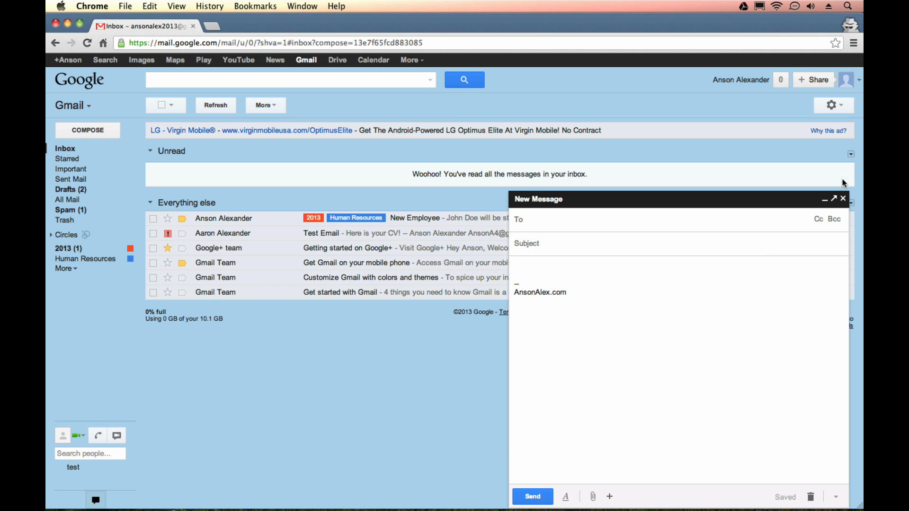
- Reopen Settings and scroll to the signature, now showing a formatting toolbar above AnsonAlex.com
{"action": "left_click", "coordinate": [831, 105]}
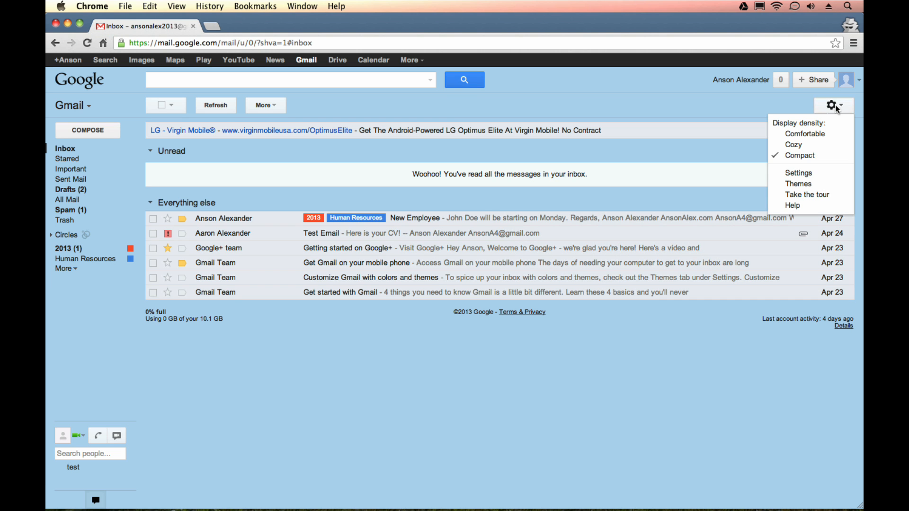
{"action": "left_click", "coordinate": [798, 172]}
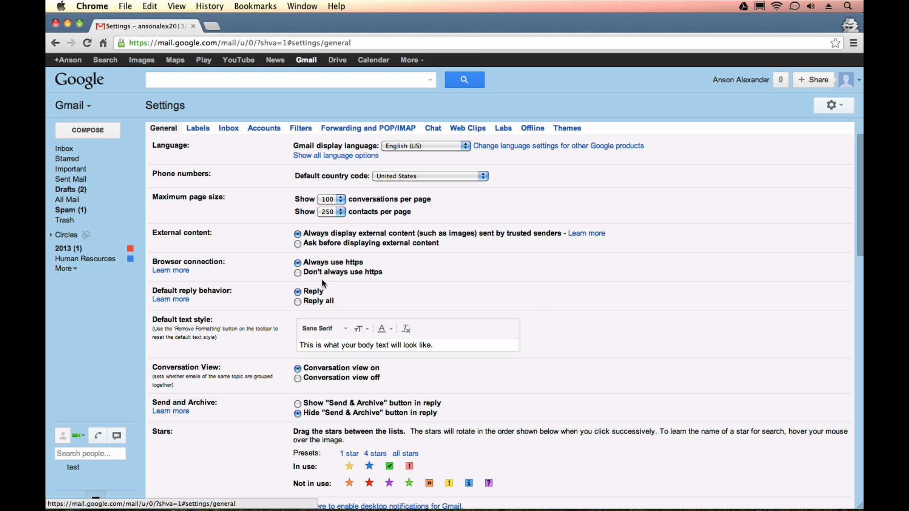
{"action": "scroll", "scroll_direction": "down", "scroll_amount": 3}
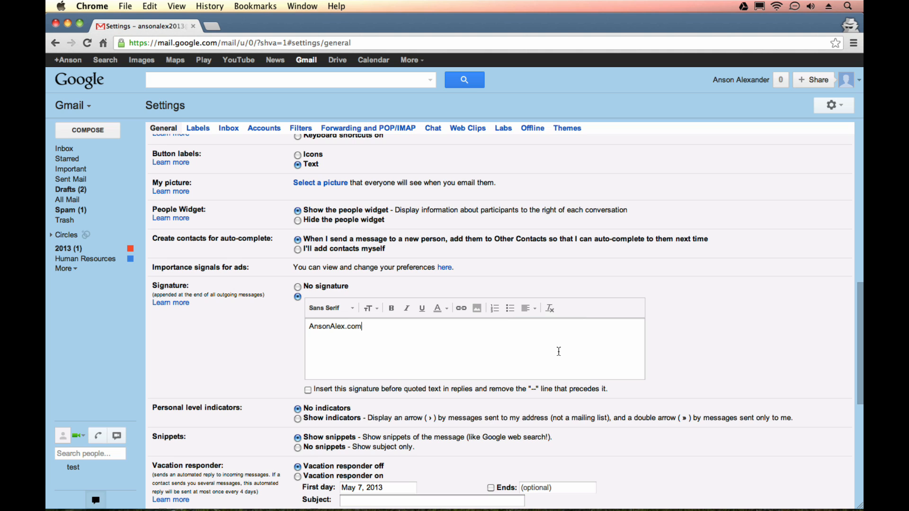
{"action": "scroll", "scroll_direction": "down", "scroll_amount": 3}
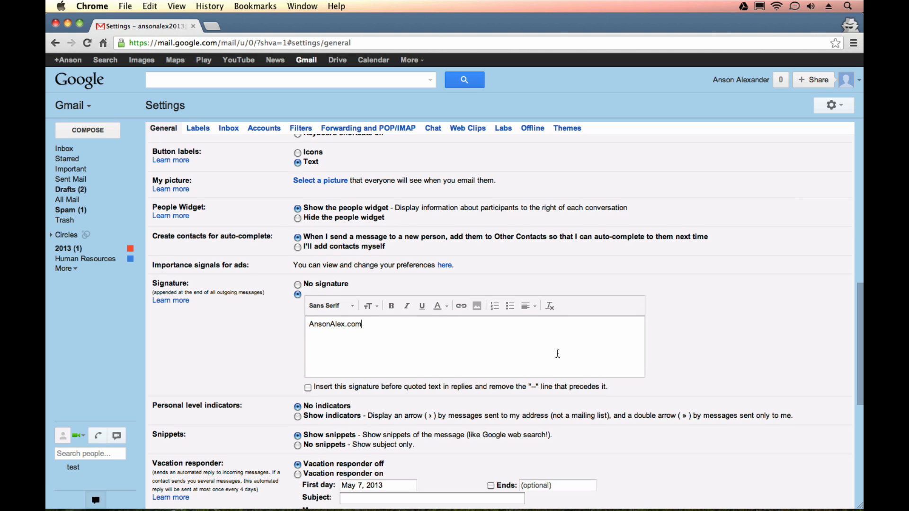